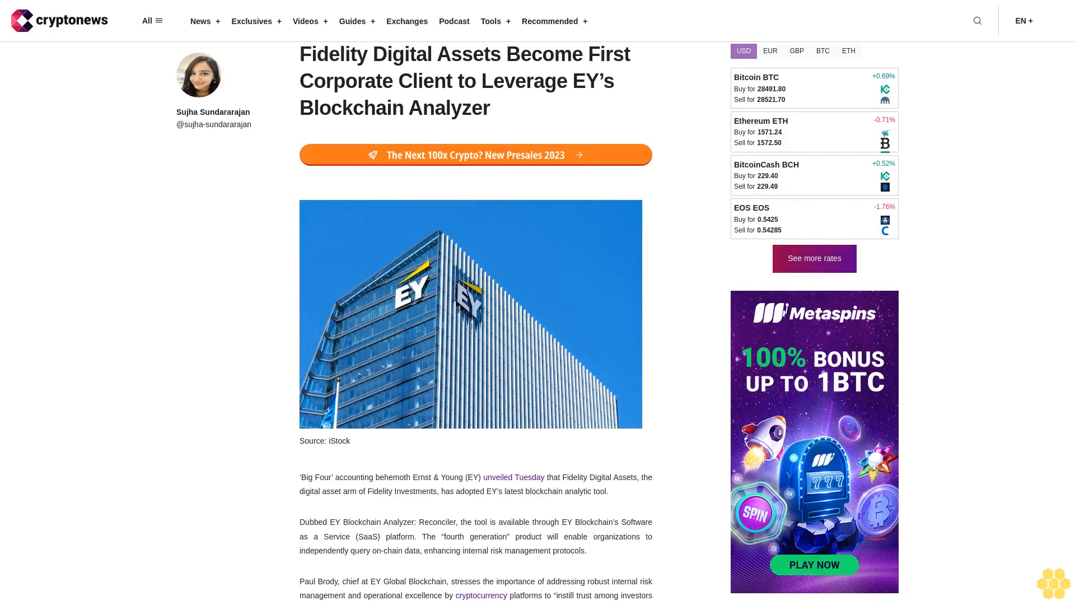
pyautogui.scroll(-3)
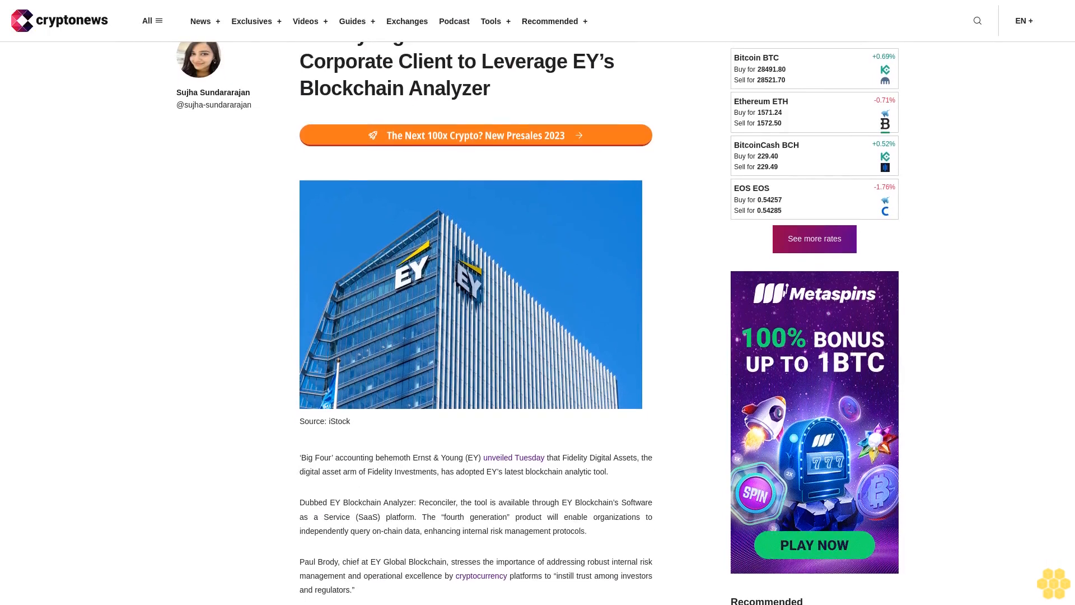
pyautogui.scroll(-3)
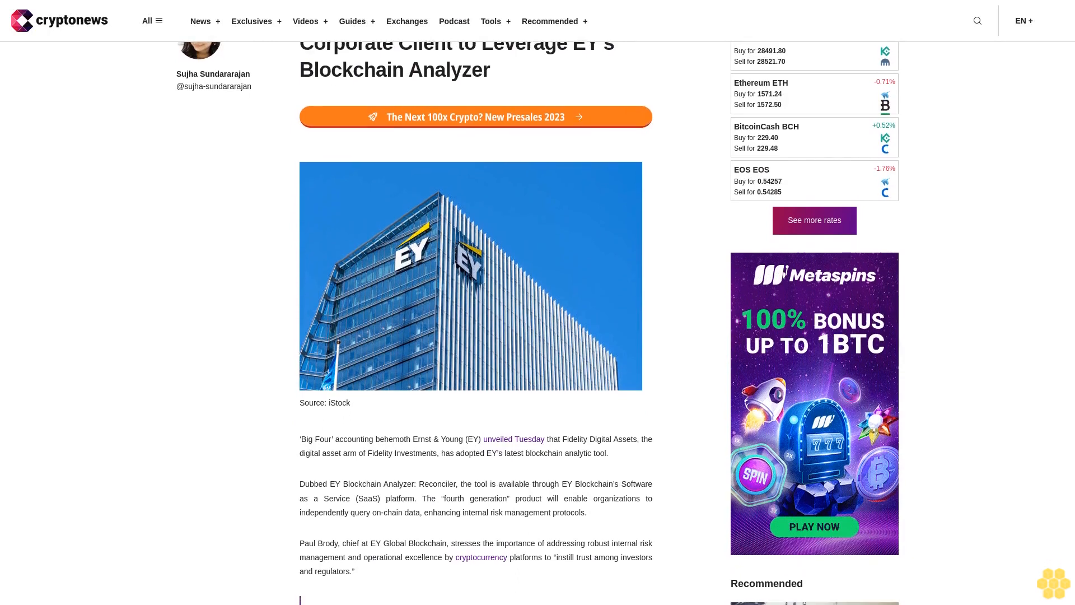
pyautogui.scroll(-3)
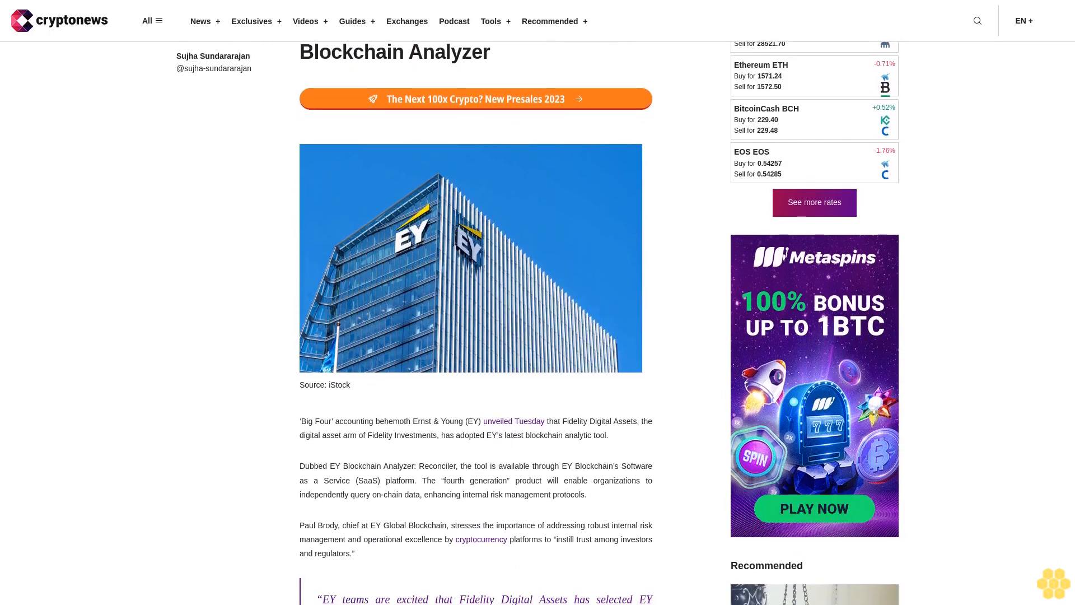
pyautogui.scroll(-3)
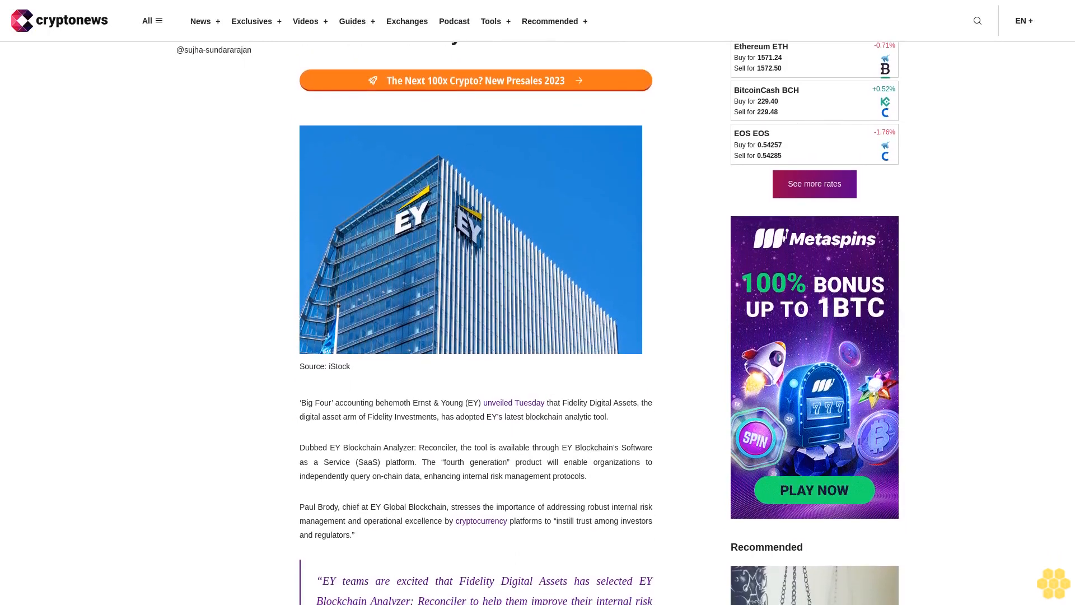
pyautogui.scroll(-3)
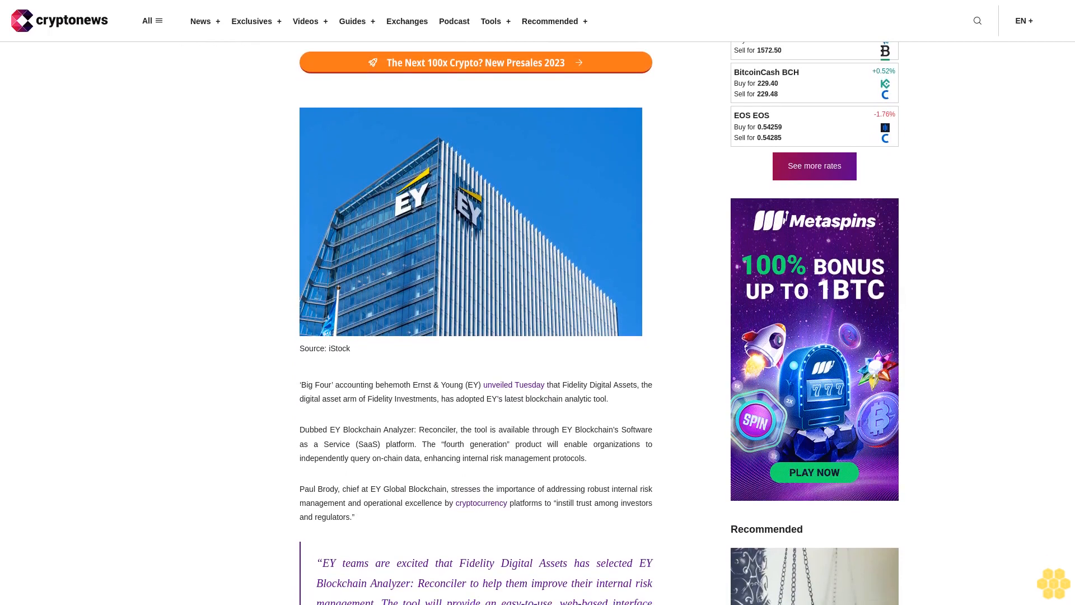
pyautogui.scroll(-3)
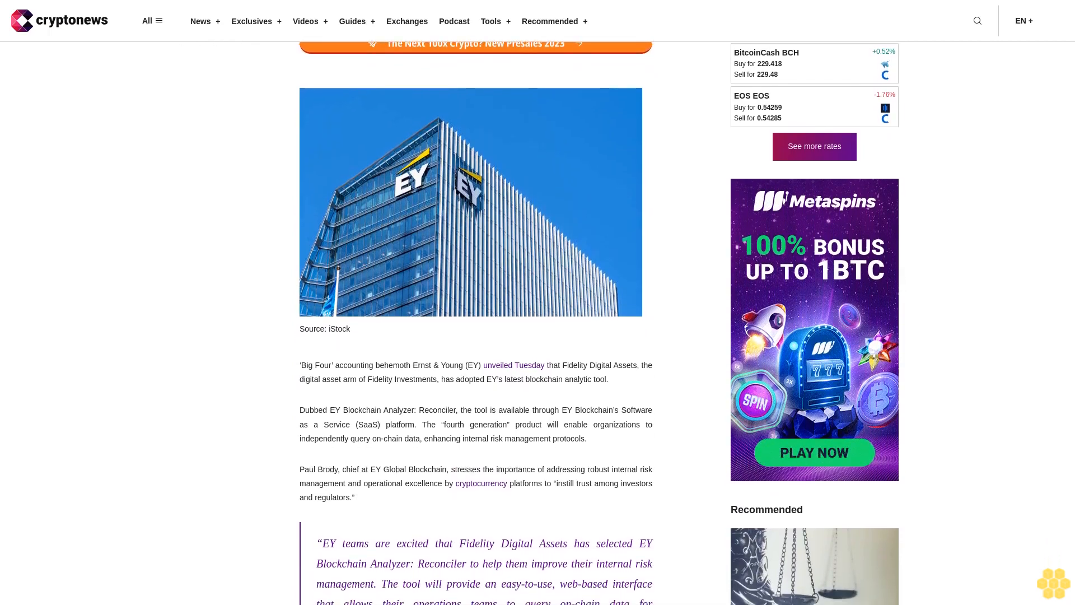
pyautogui.scroll(-3)
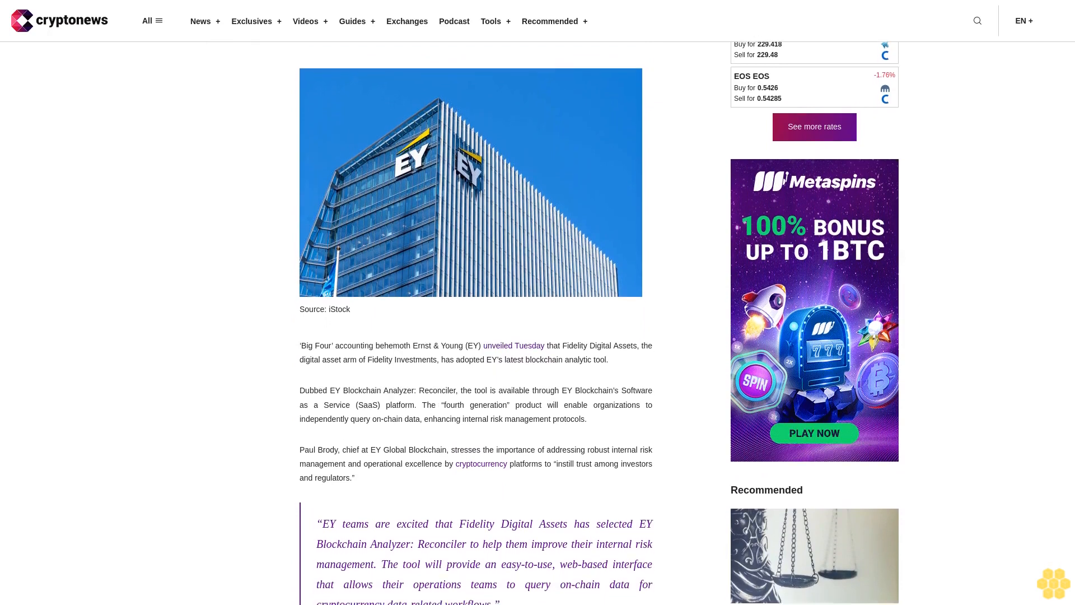
pyautogui.scroll(-3)
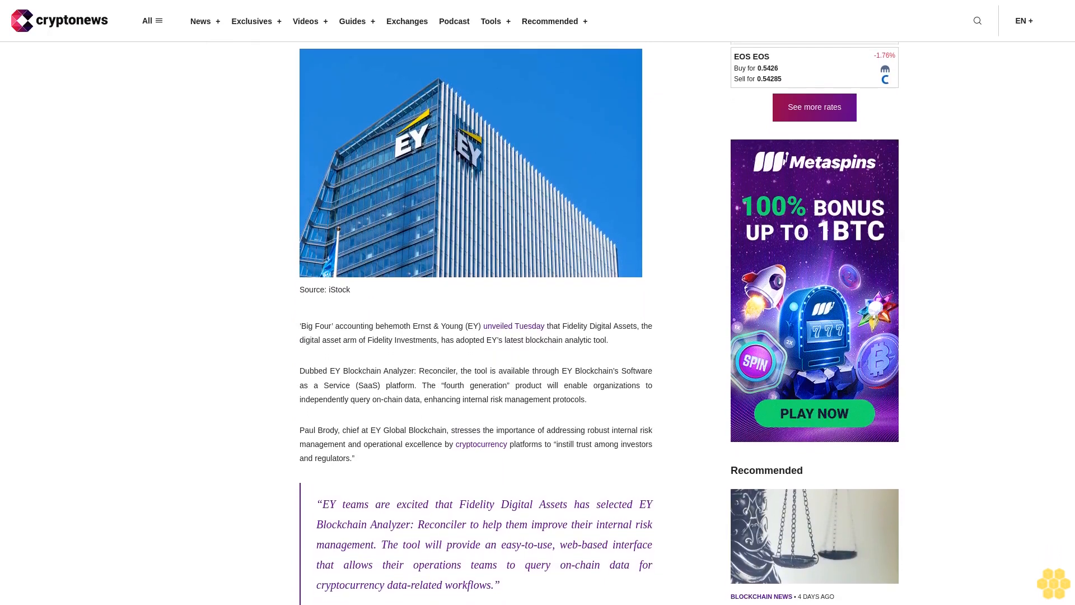
pyautogui.scroll(-3)
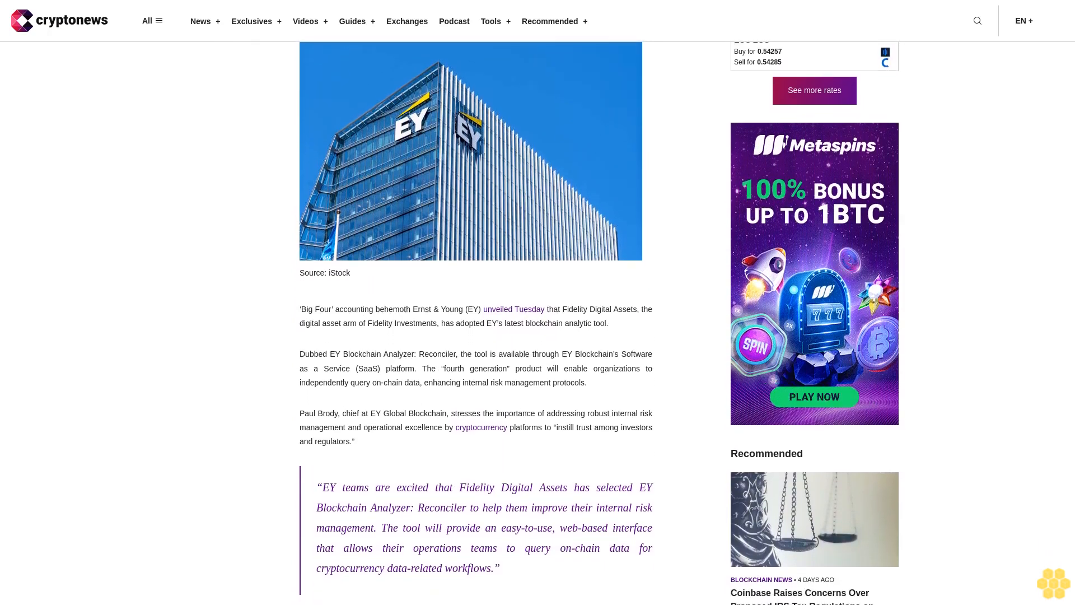
pyautogui.scroll(-3)
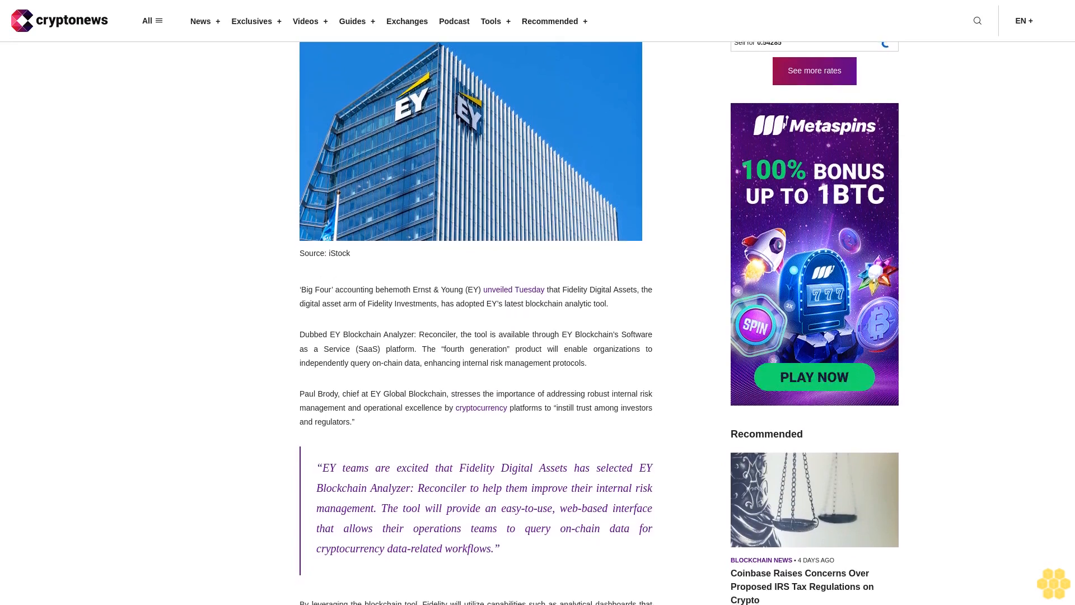
pyautogui.scroll(-3)
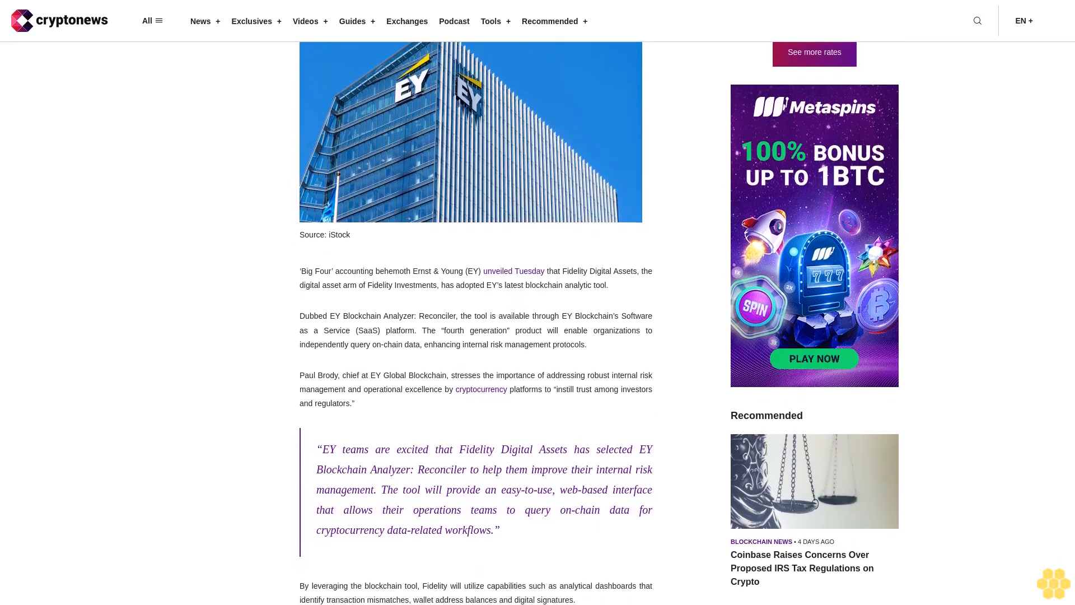
pyautogui.scroll(-3)
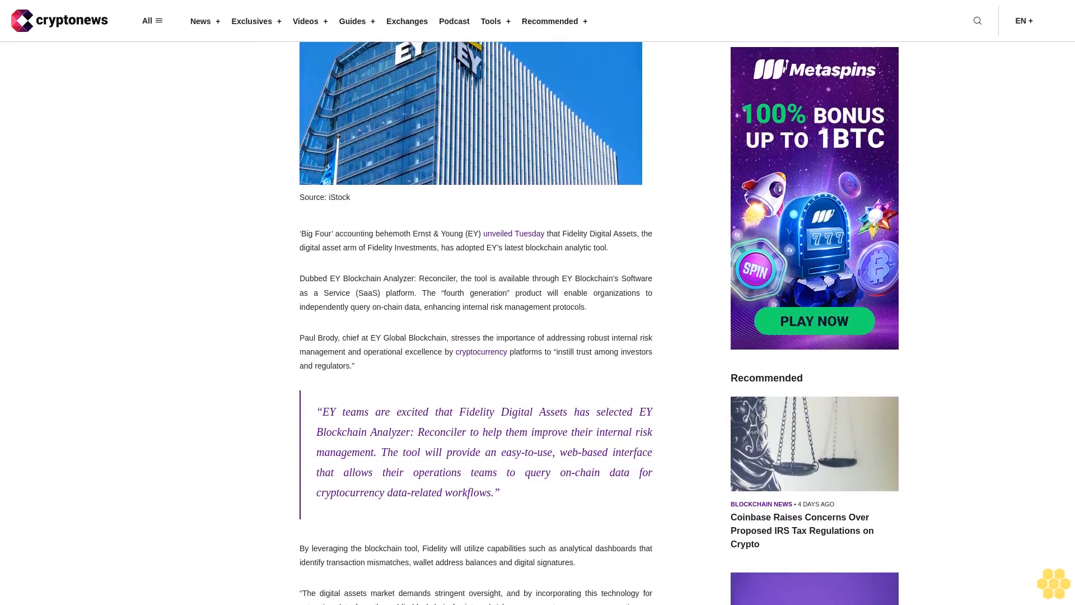
pyautogui.scroll(-3)
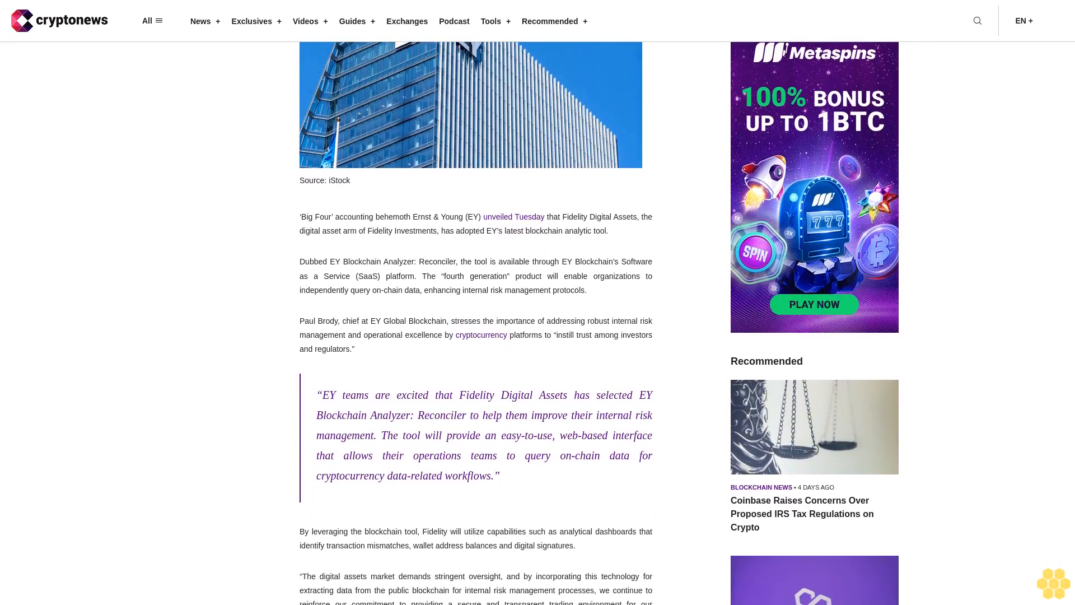
pyautogui.scroll(-3)
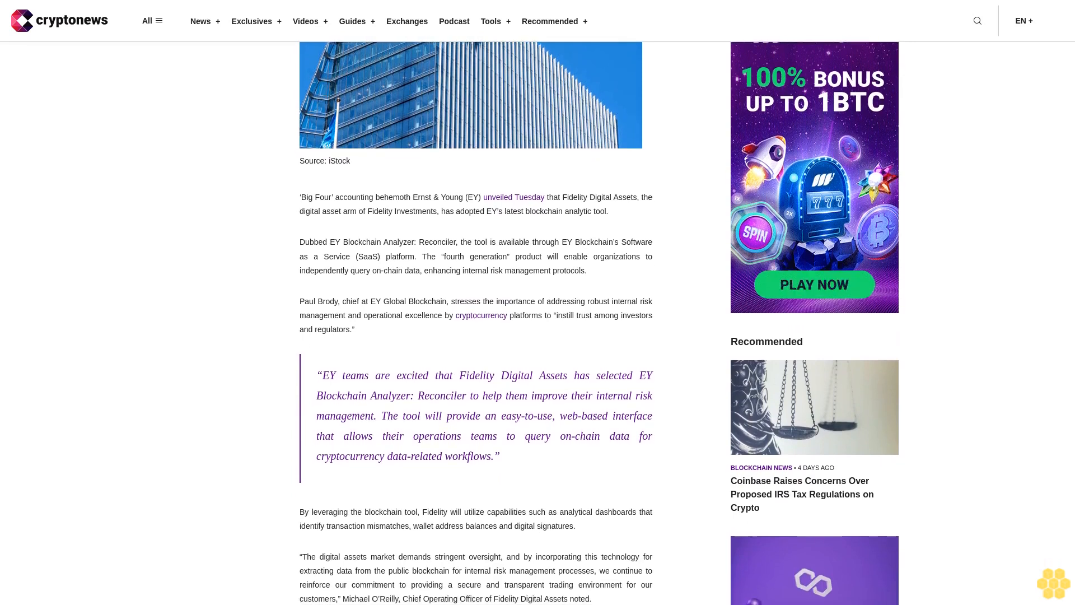
pyautogui.scroll(-3)
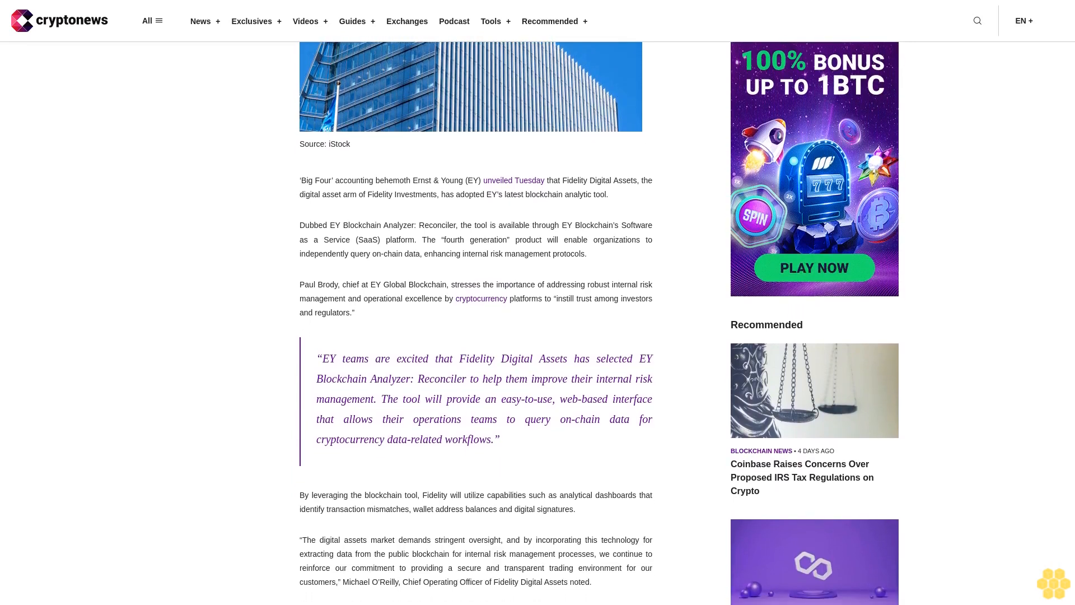
pyautogui.scroll(-3)
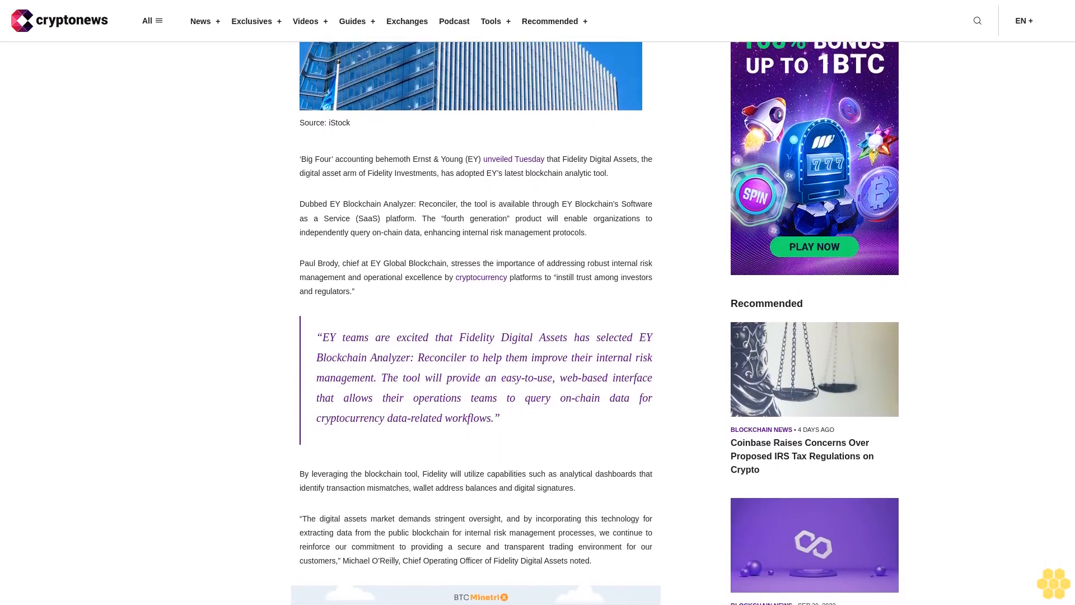
pyautogui.scroll(-3)
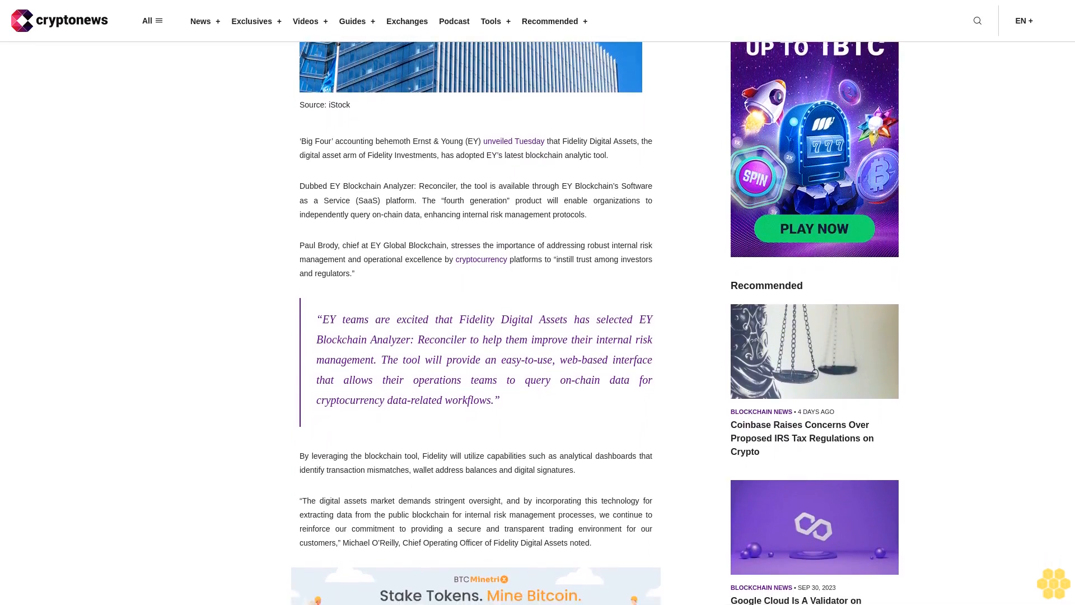
pyautogui.scroll(-3)
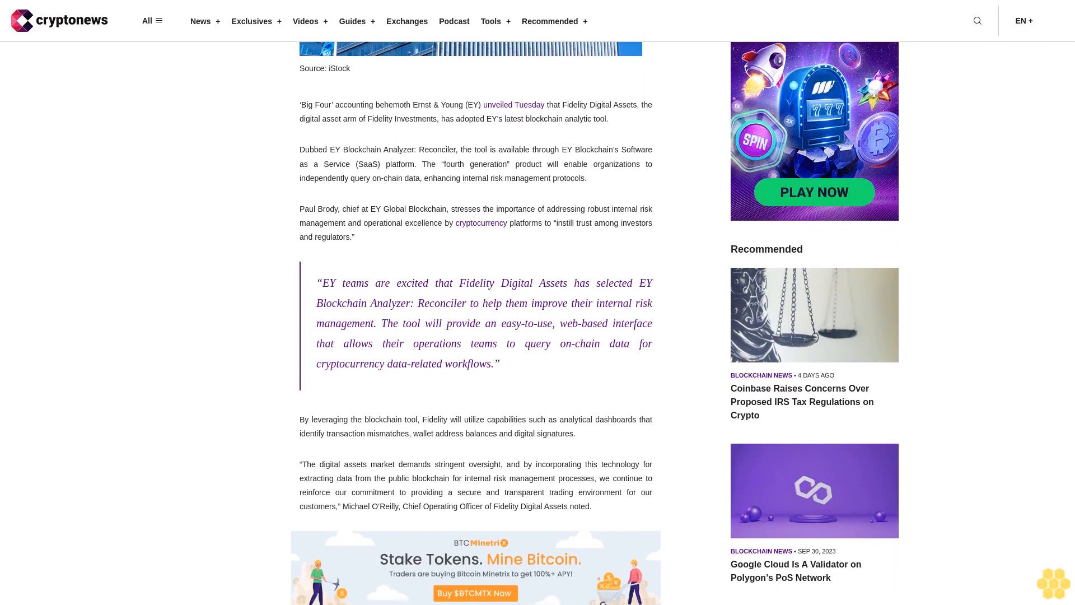
pyautogui.scroll(-3)
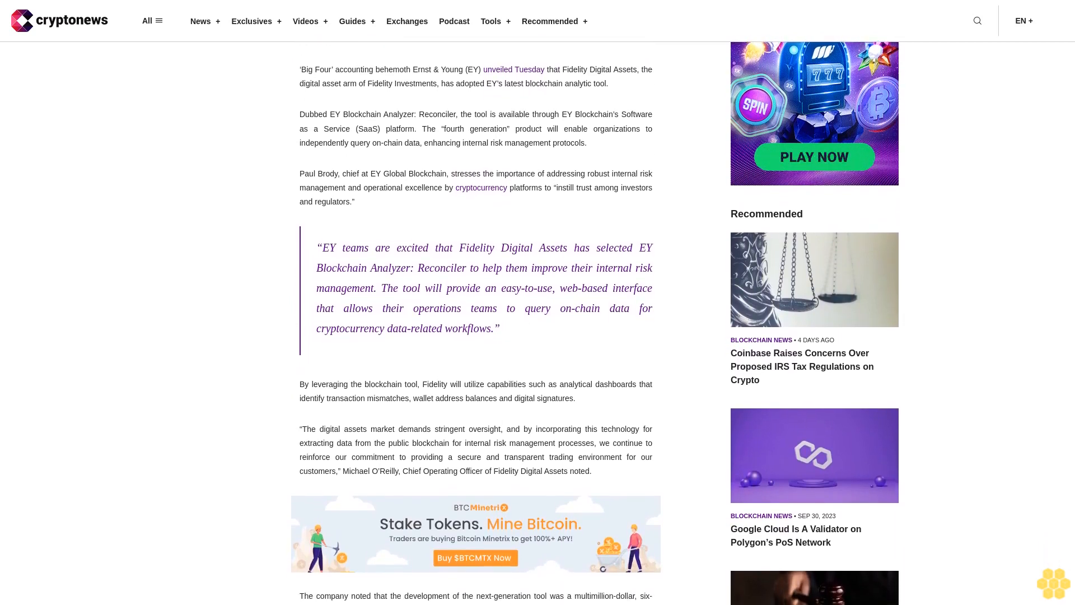
pyautogui.scroll(-3)
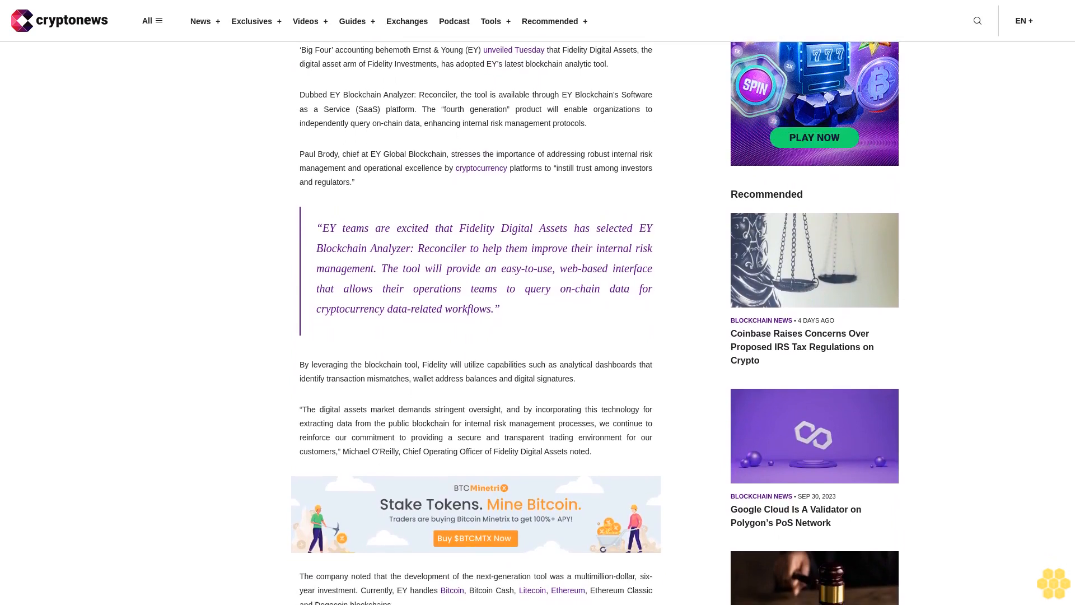
pyautogui.scroll(-3)
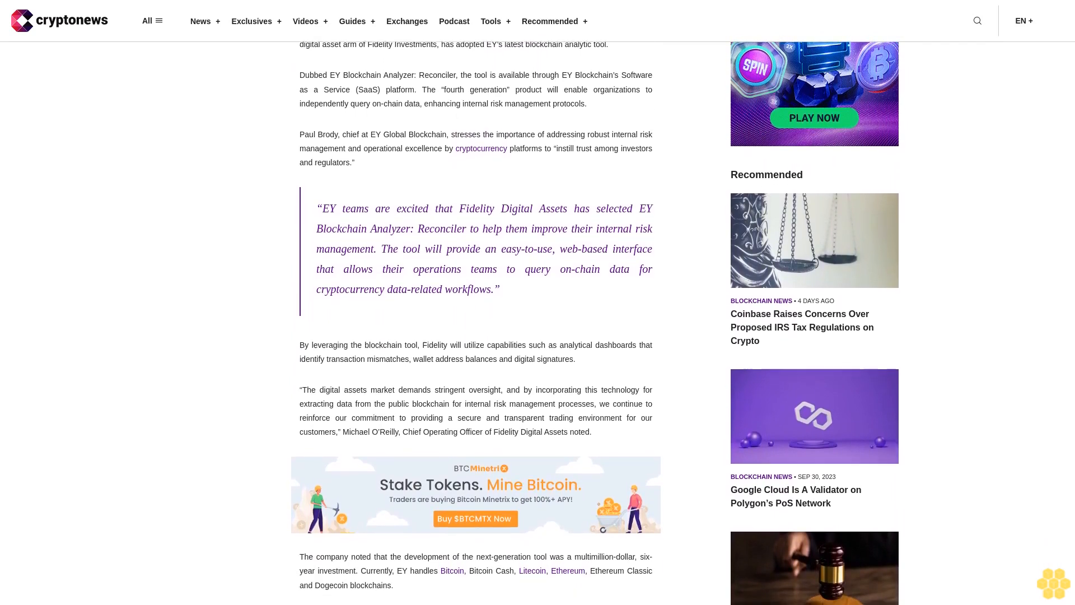
pyautogui.scroll(-3)
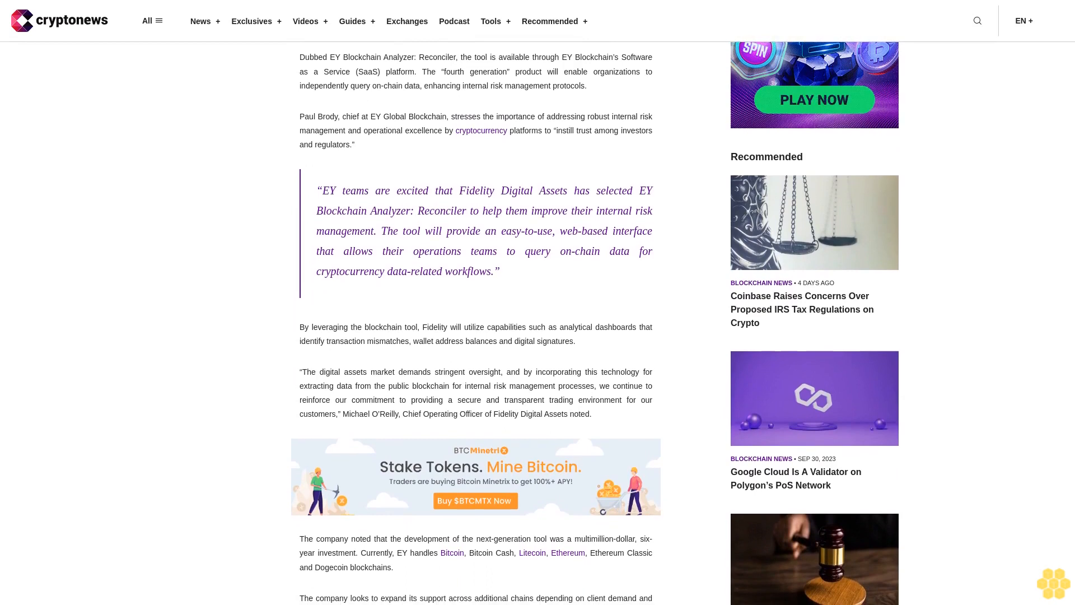
pyautogui.scroll(-3)
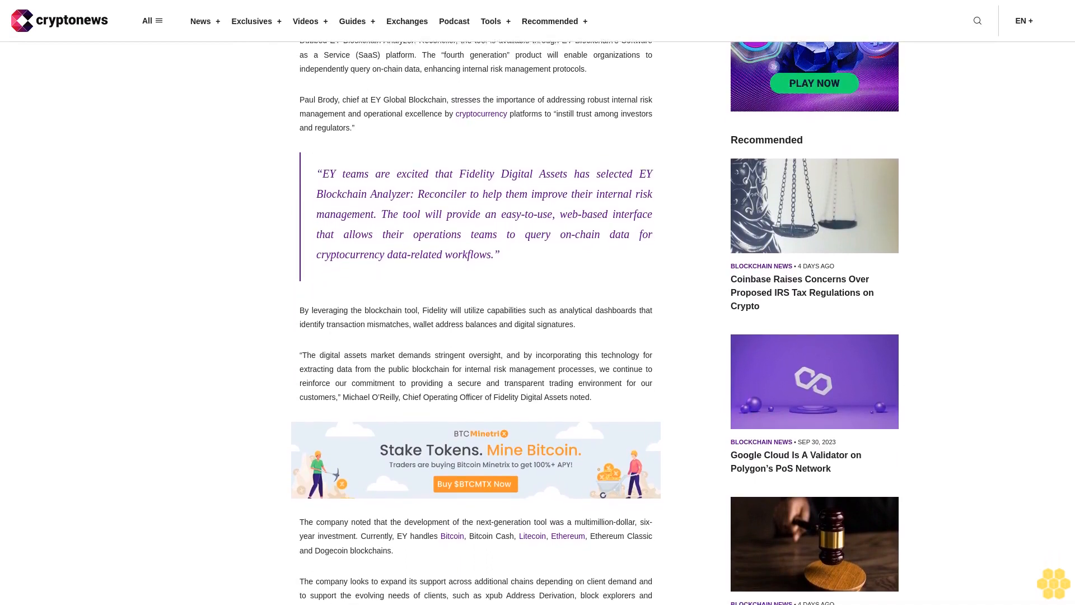
pyautogui.scroll(-3)
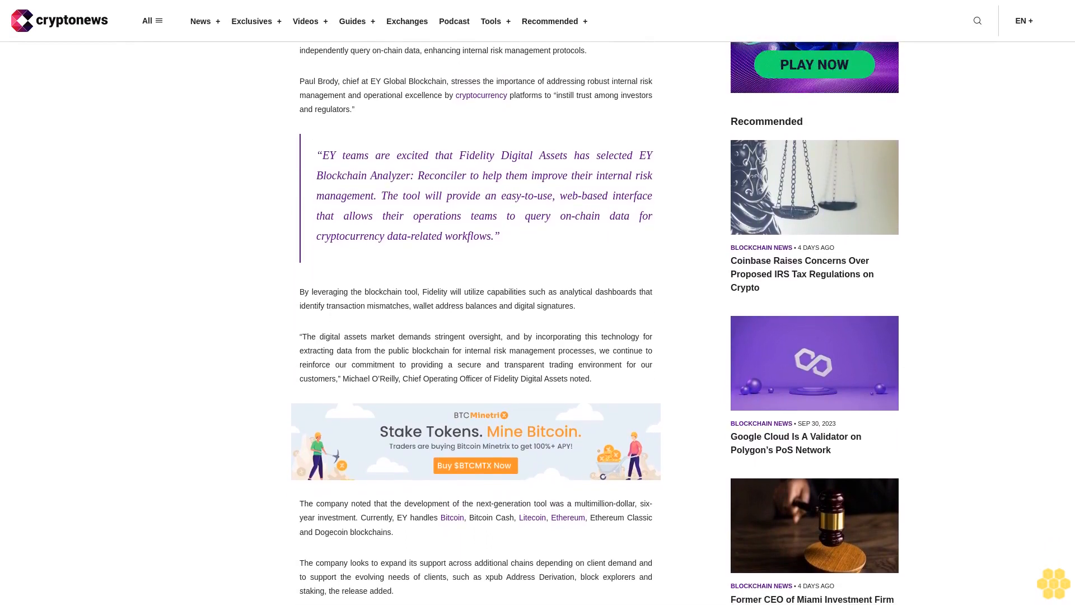
pyautogui.scroll(-3)
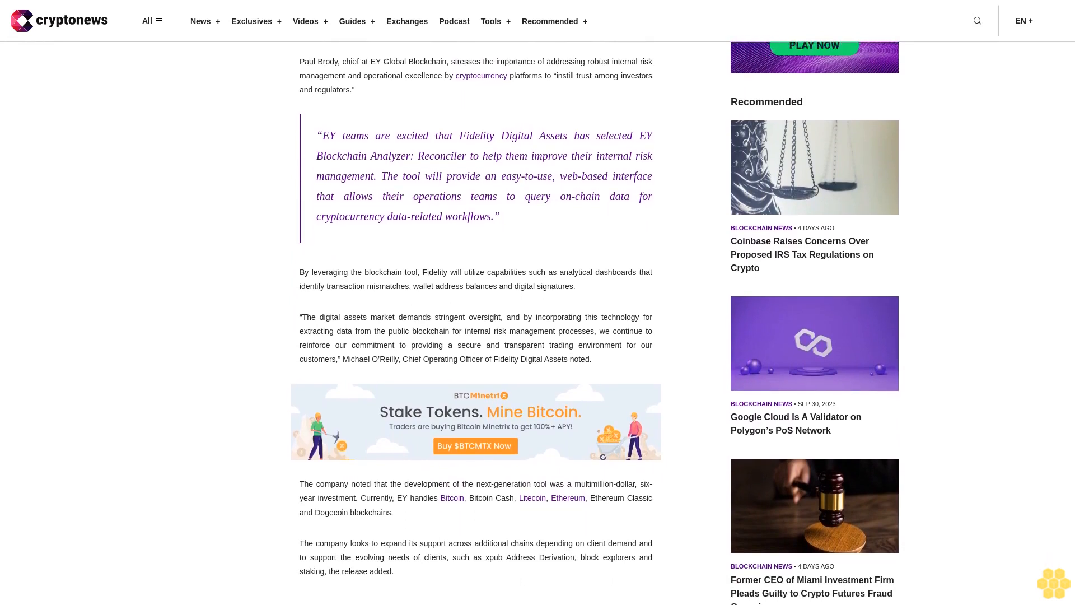
pyautogui.scroll(-3)
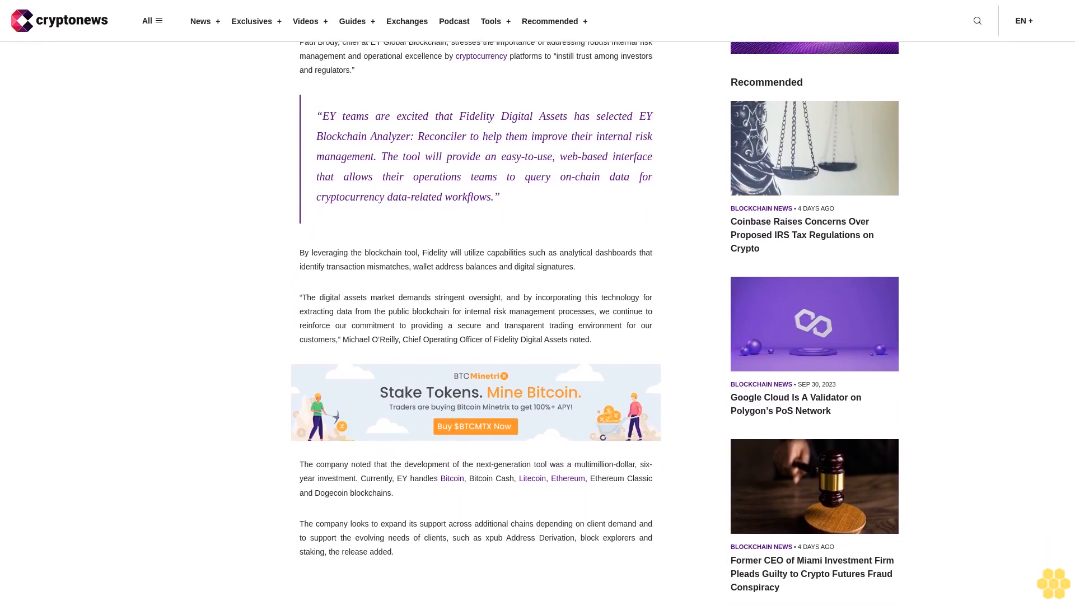
pyautogui.scroll(-3)
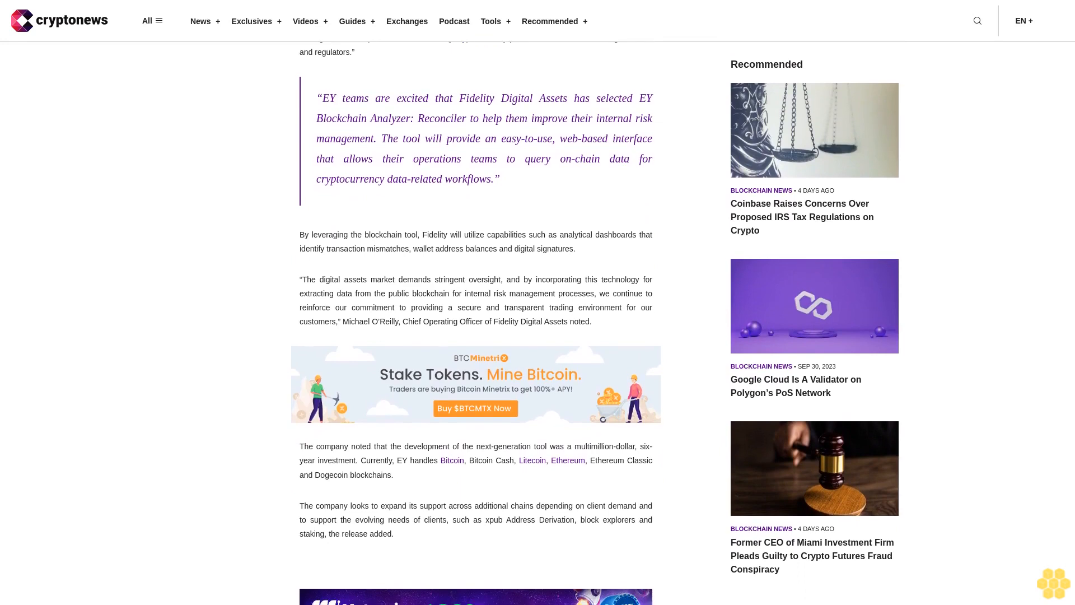
pyautogui.scroll(-3)
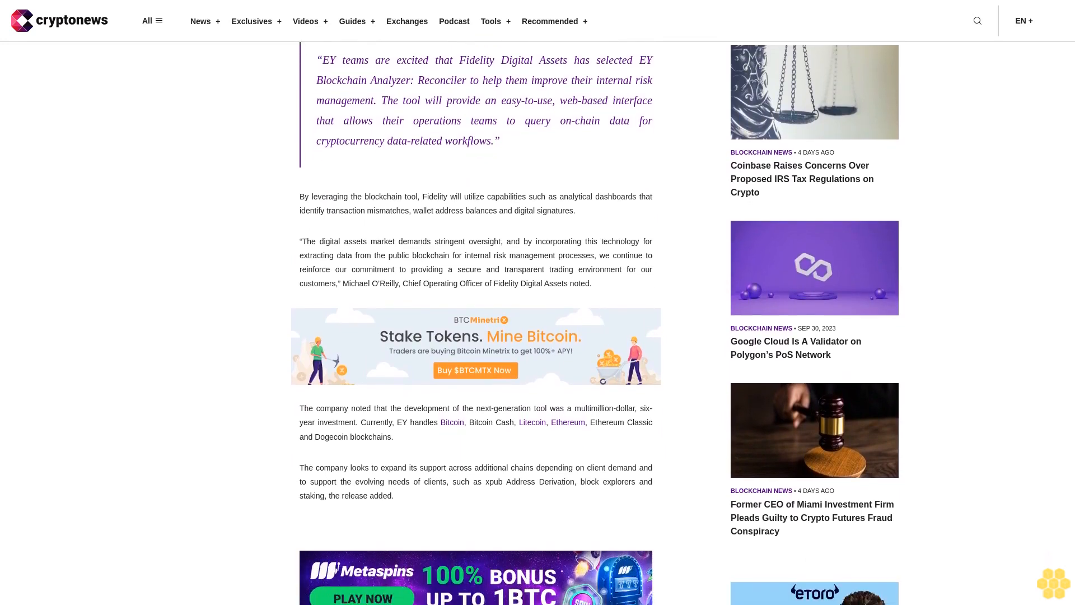
pyautogui.scroll(-3)
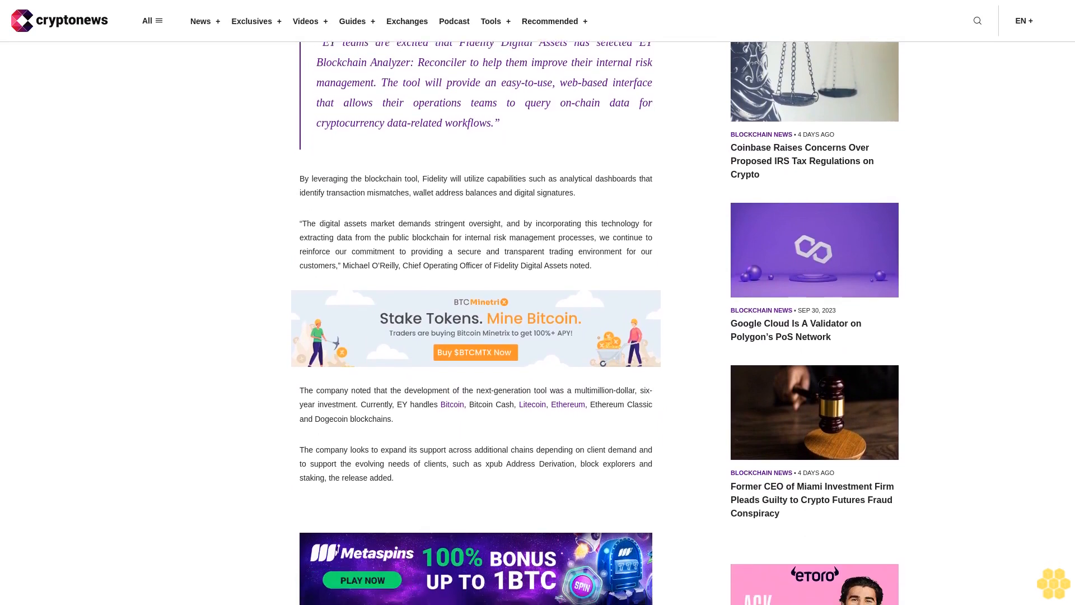
pyautogui.scroll(-3)
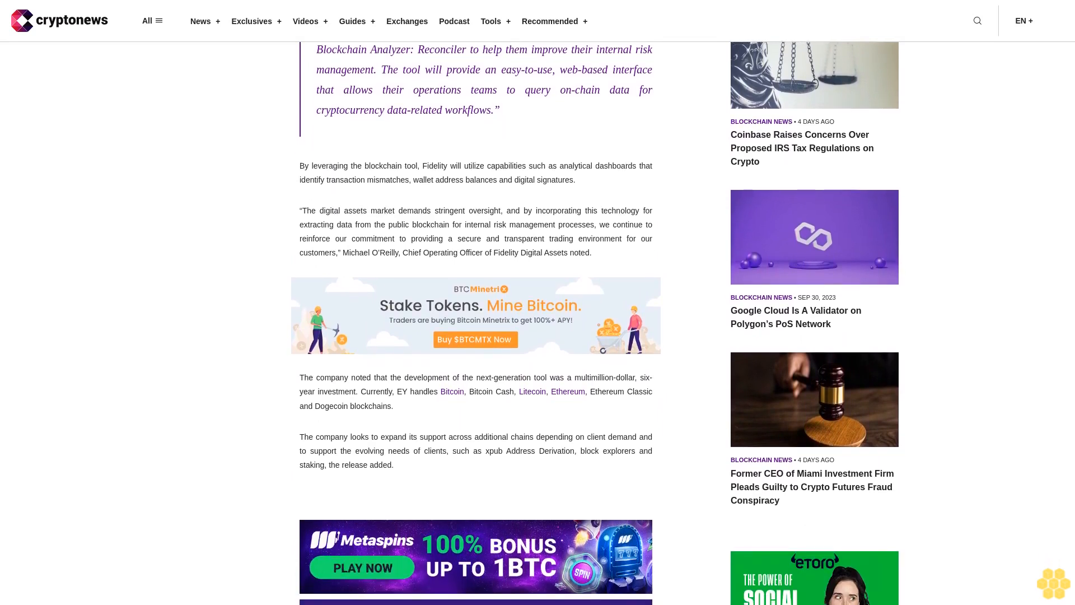